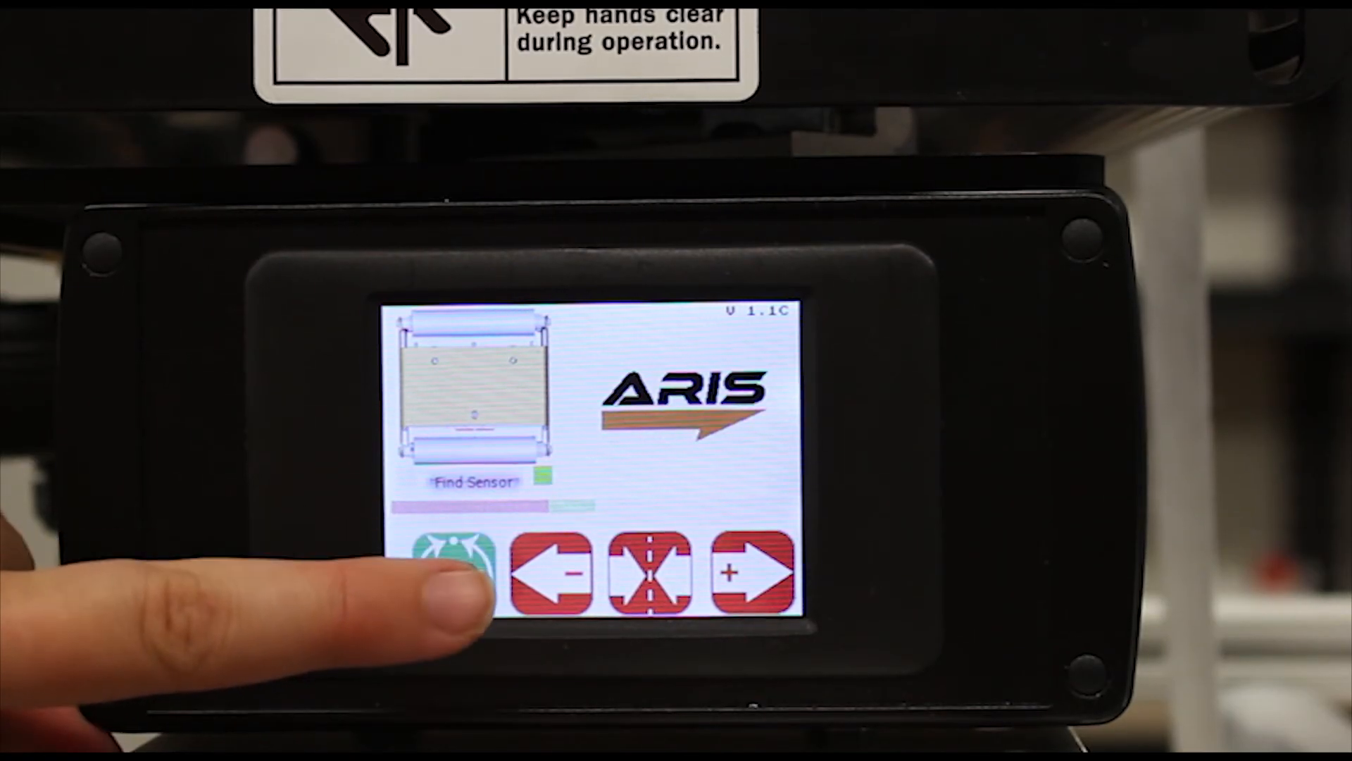
Step: Toggle the bottom-left mode icon from green automatic to red manual operation
left_click(457, 573)
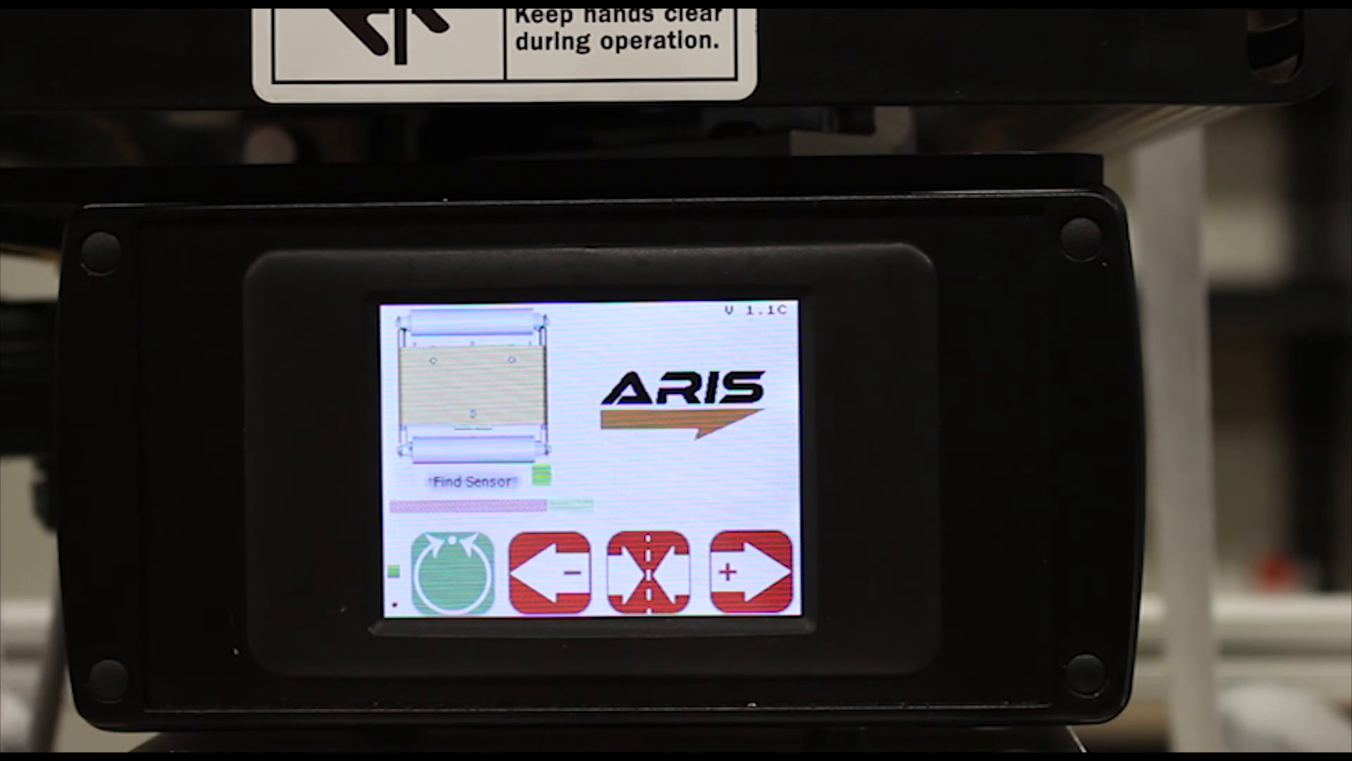
left_click(569, 583)
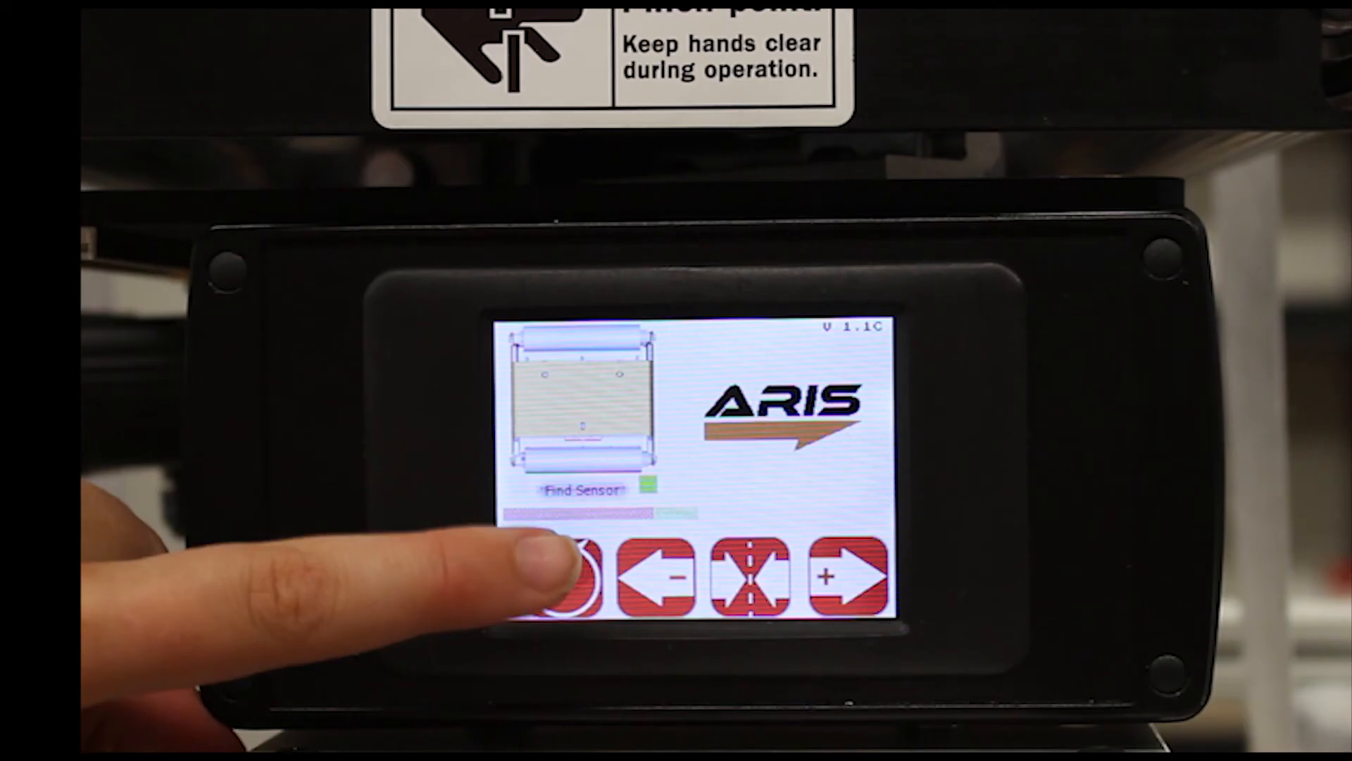